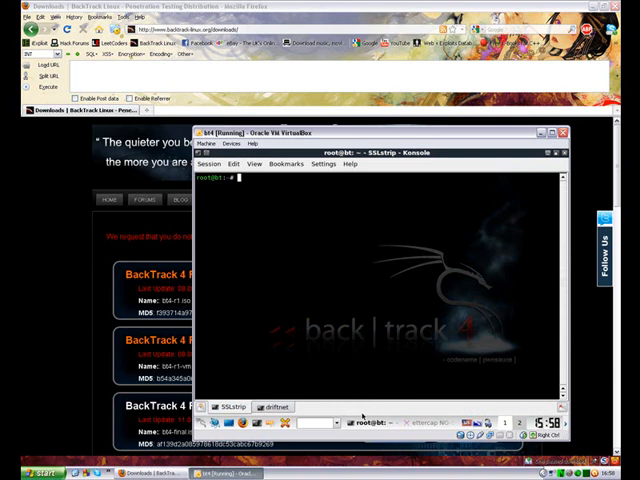
mouse_move(318, 302)
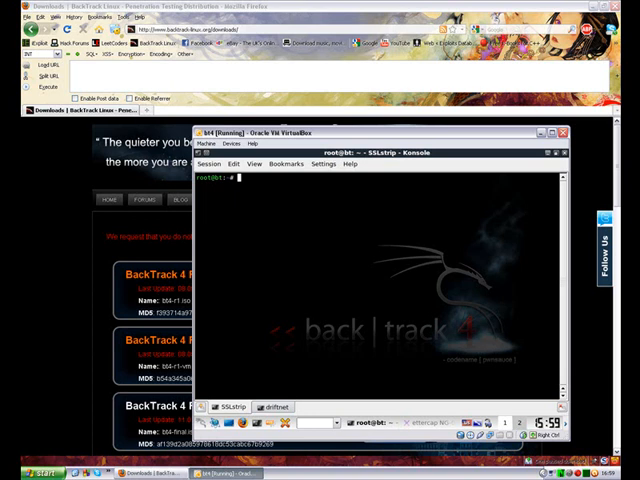
Step: Run 'sslstrip -a -k -f' in the SSLstrip terminal session
type("sslstrip")
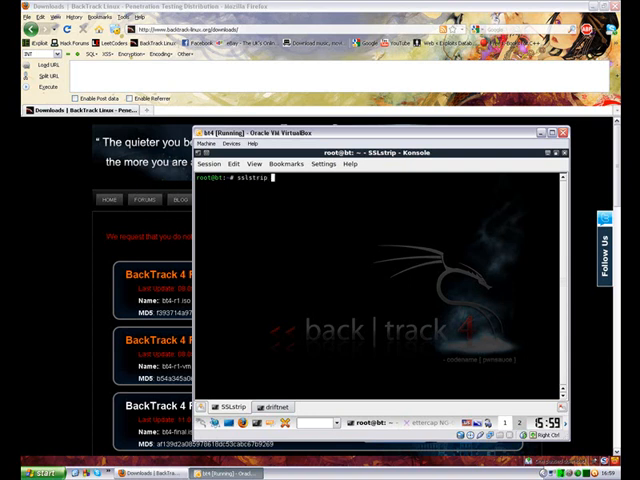
type("-a -k -f")
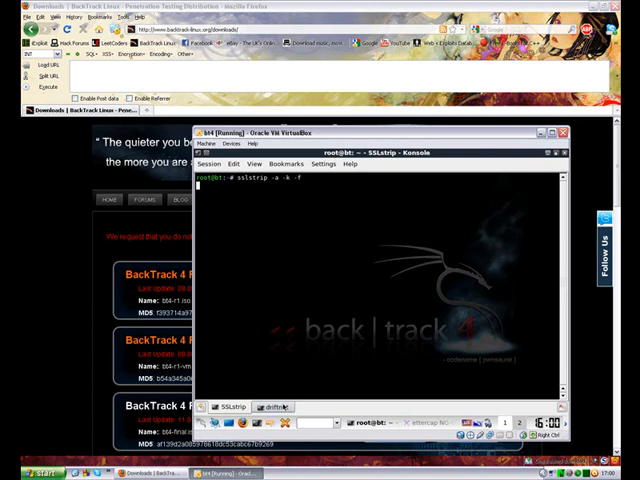
Step: Switch to the driftnet session and run 'driftnet -v -i eth0'
left_click(277, 406)
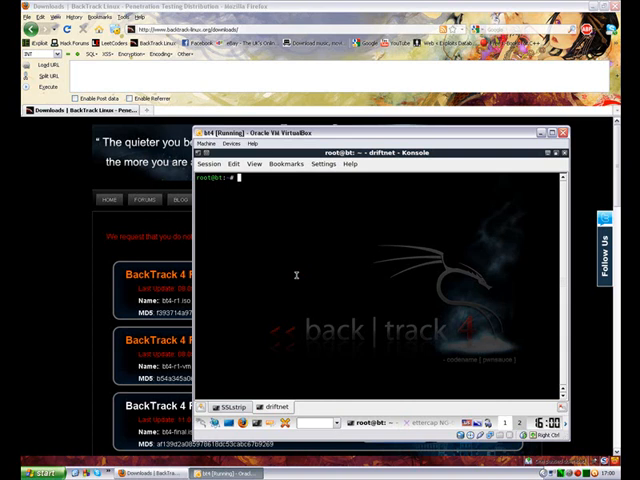
type("driftnet")
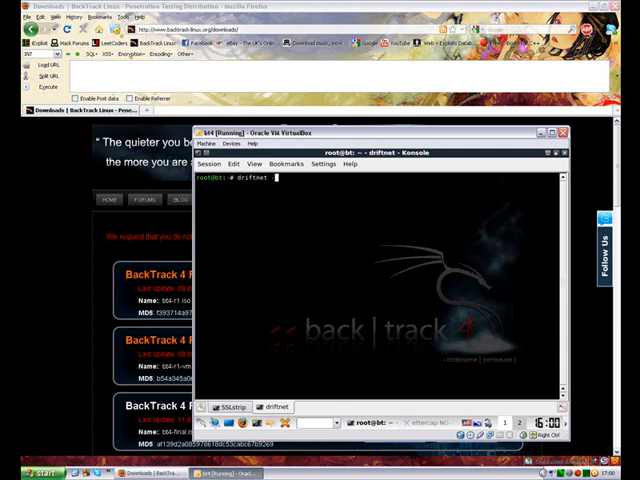
type("-v -i")
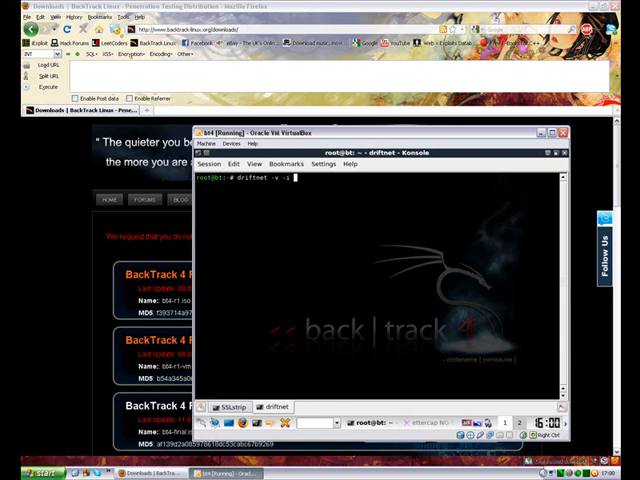
type("eth0")
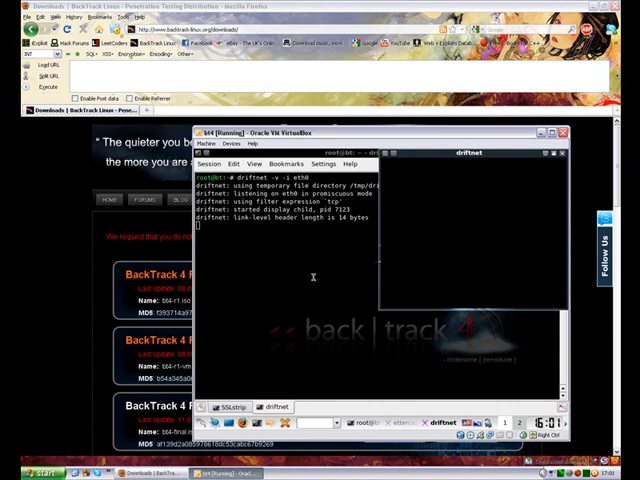
mouse_move(288, 233)
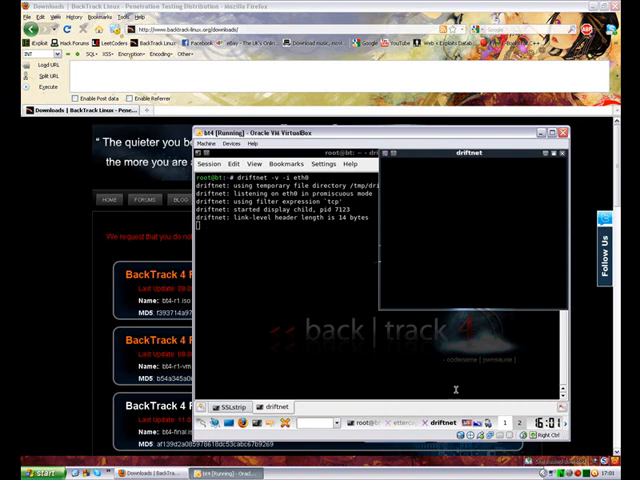
mouse_move(337, 293)
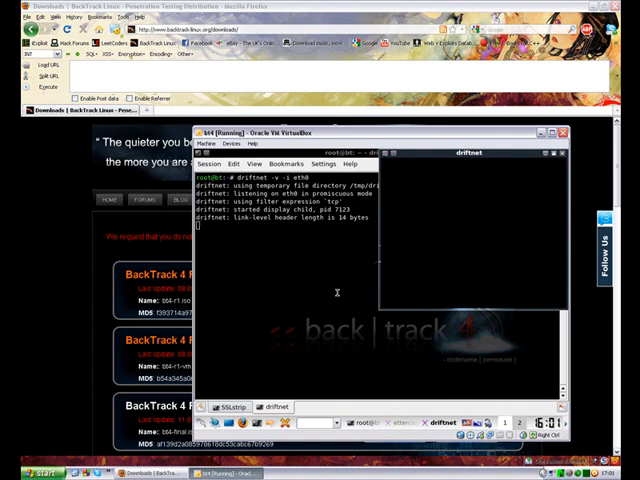
mouse_move(497, 390)
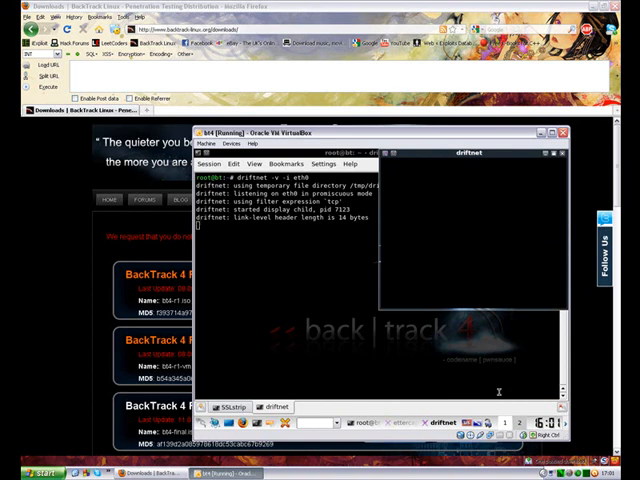
mouse_move(342, 366)
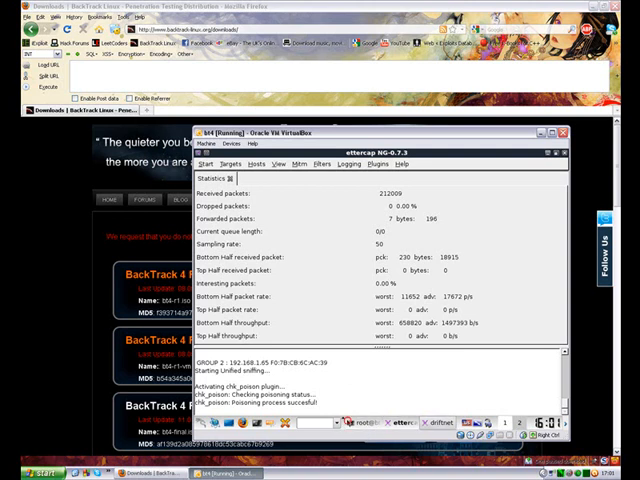
Step: Bring the driftnet Konsole session back in front of Ettercap's statistics
left_click(432, 415)
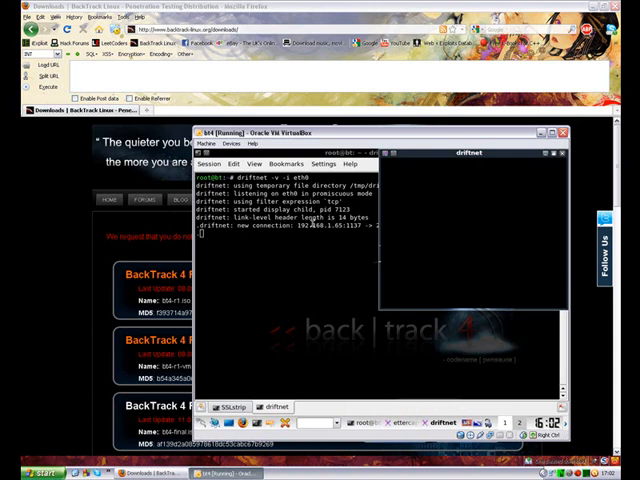
mouse_move(334, 247)
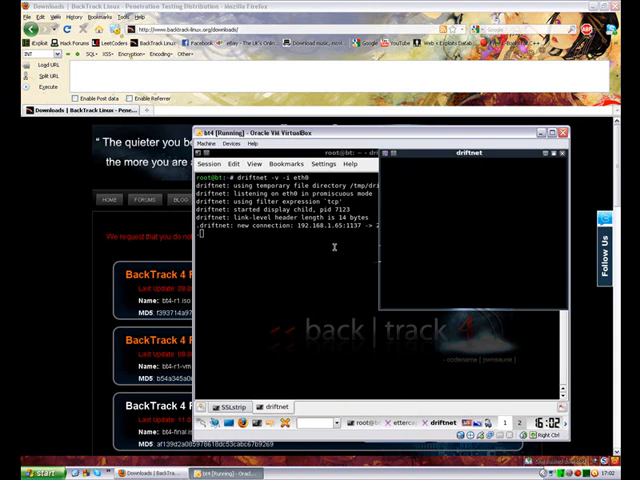
mouse_move(318, 301)
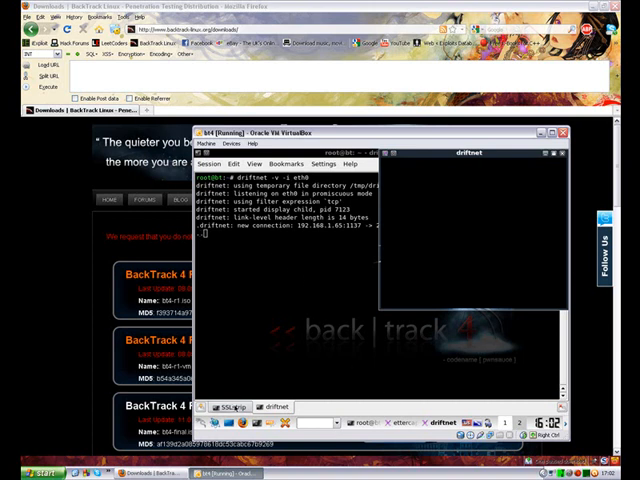
mouse_move(268, 302)
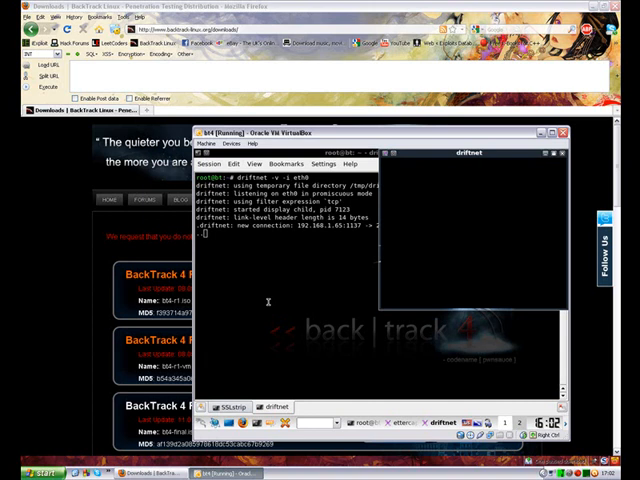
mouse_move(405, 297)
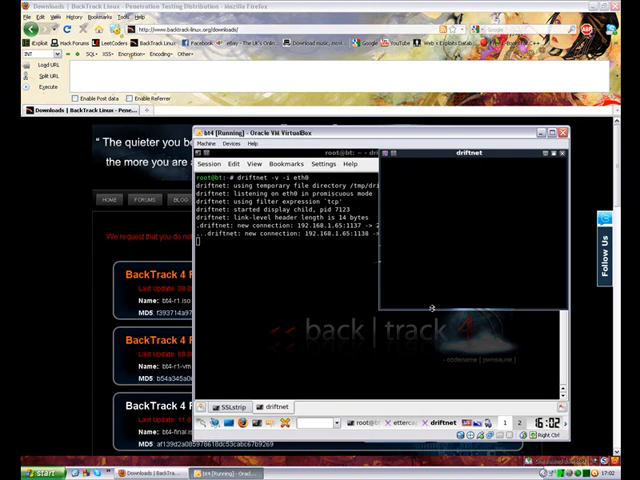
mouse_move(482, 235)
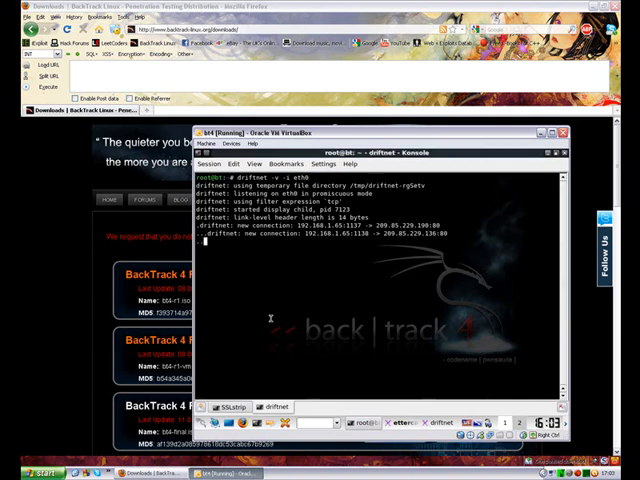
Step: Switch to the terminal session running 'sslstrip -a -k -f'
left_click(227, 406)
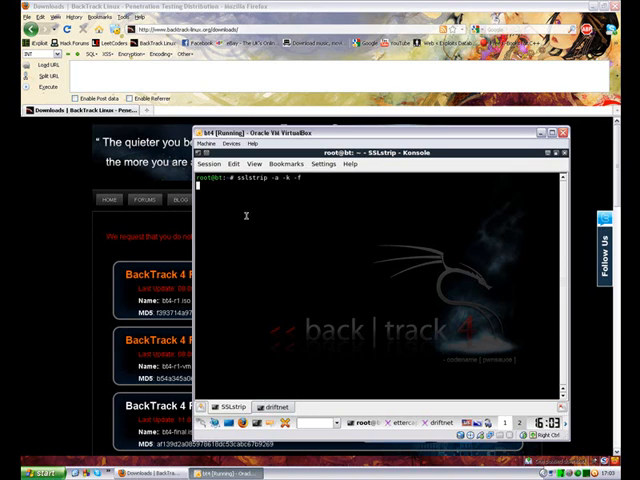
mouse_move(321, 392)
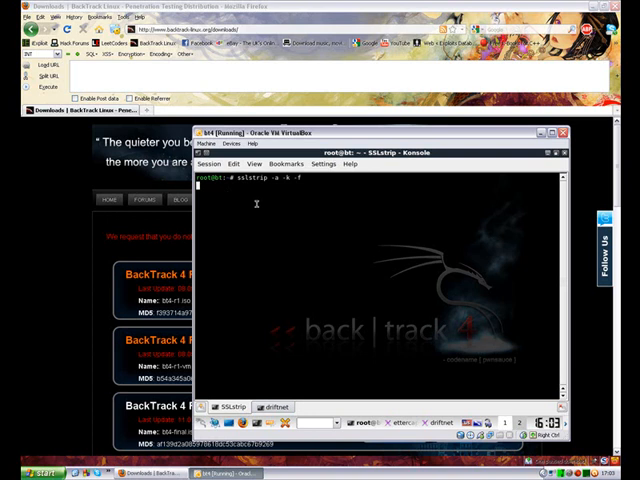
Step: Return to the driftnet session as it logs connections from 192.168.1.65
left_click(275, 407)
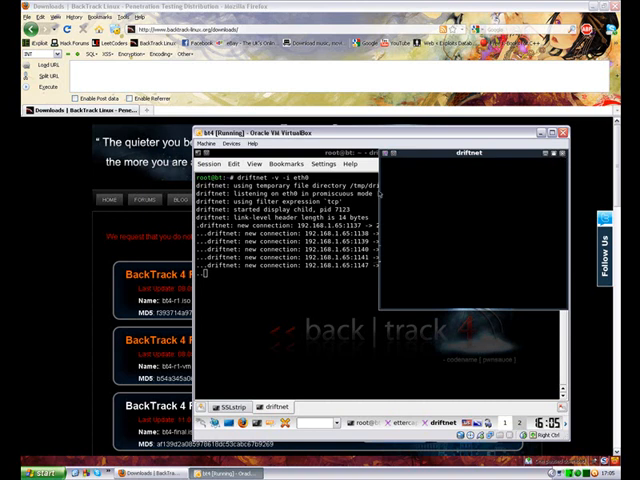
mouse_move(405, 245)
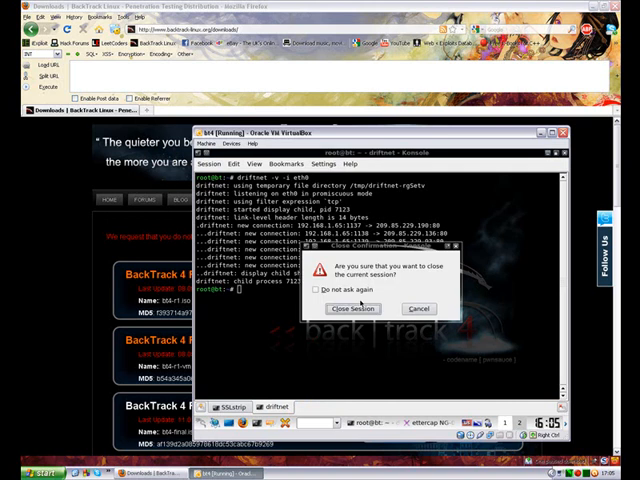
Step: Close the driftnet session, stop sslstrip with Ctrl+C, and close its session
left_click(351, 309)
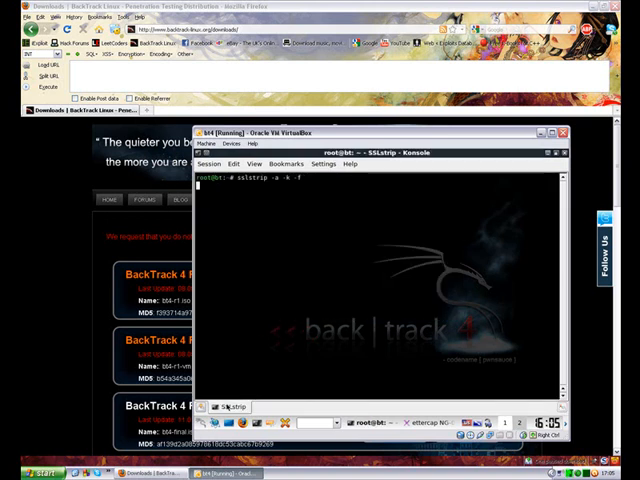
key("ctrl+c")
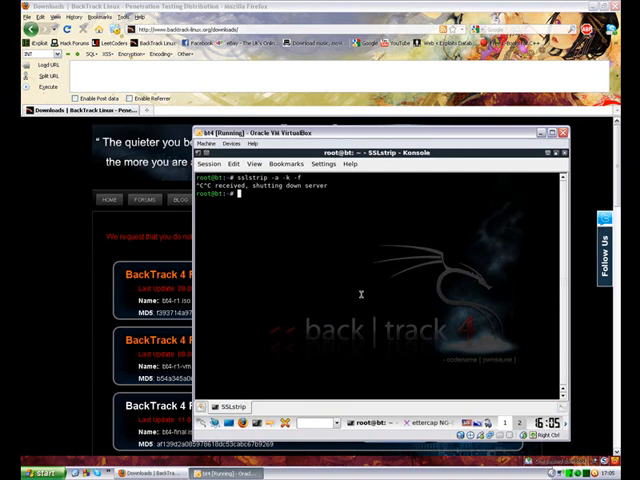
left_click(556, 131)
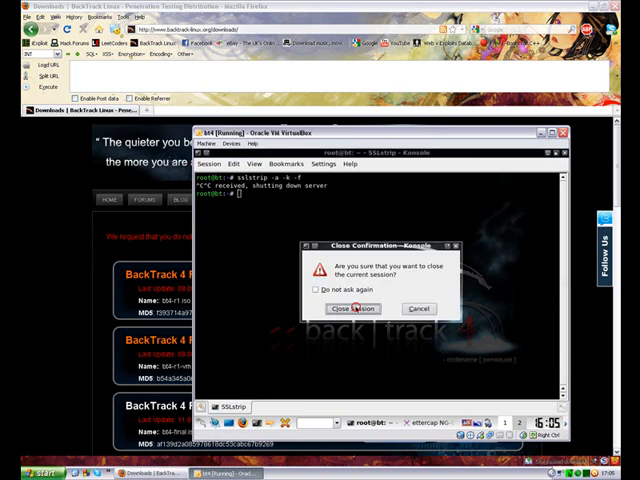
left_click(351, 308)
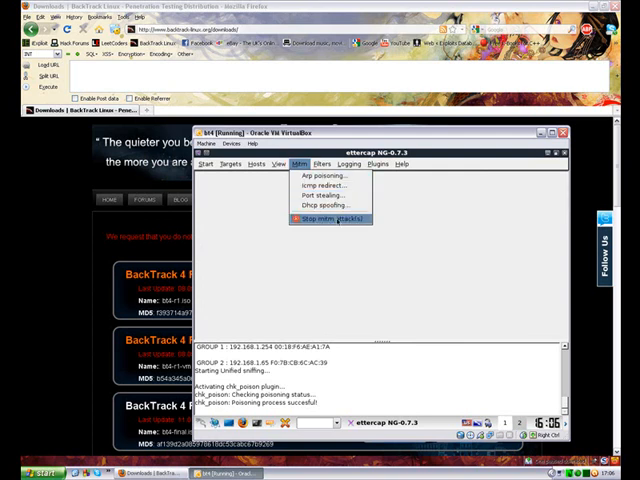
mouse_move(335, 219)
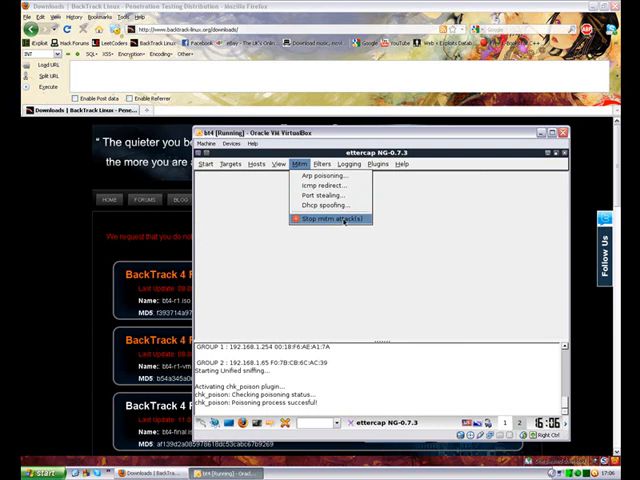
Step: Stop the Ettercap MITM attack and acknowledge the 'MITM attack(s) stopped' message
left_click(332, 219)
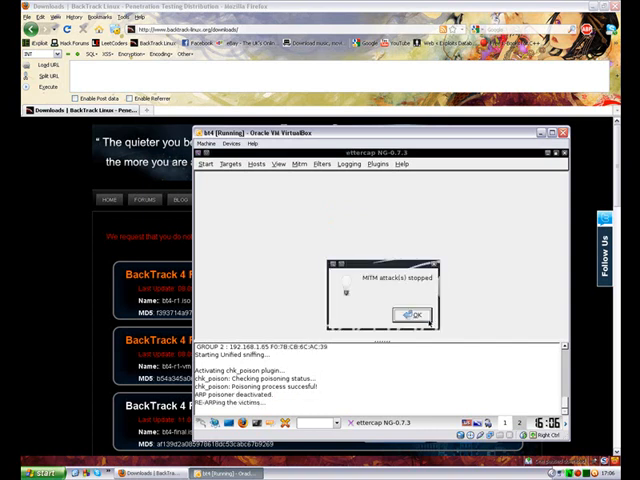
left_click(416, 314)
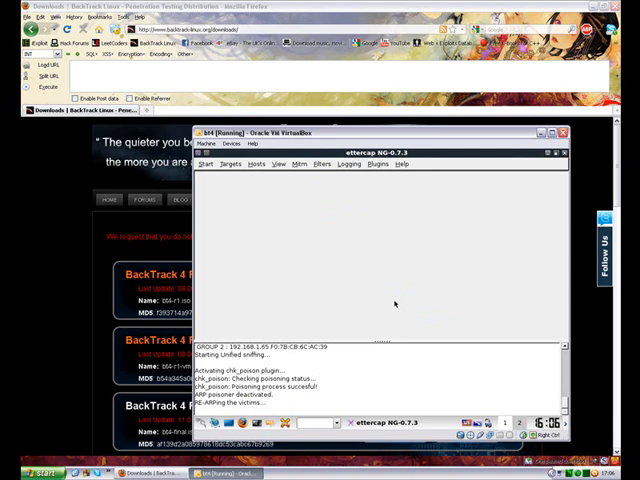
mouse_move(208, 335)
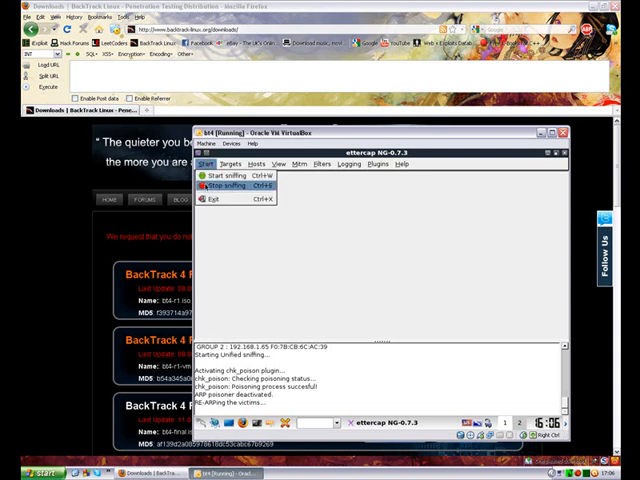
Step: Stop Ettercap sniffing and bring up the option to exit Ettercap
left_click(228, 185)
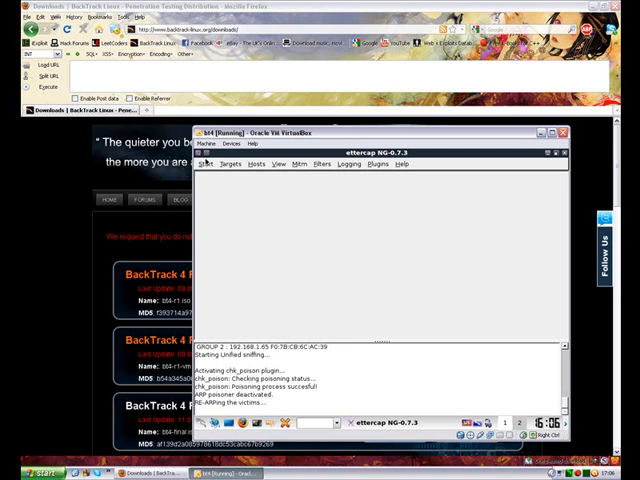
left_click(208, 164)
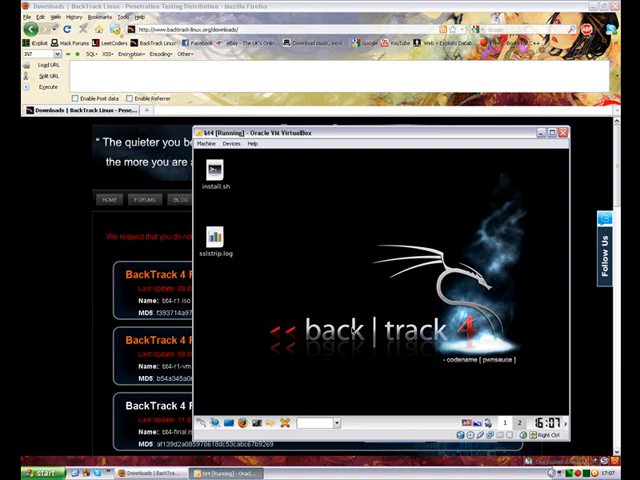
mouse_move(335, 352)
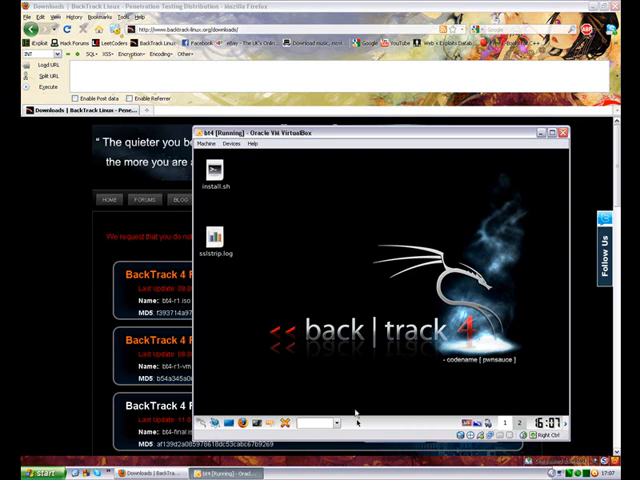
mouse_move(360, 412)
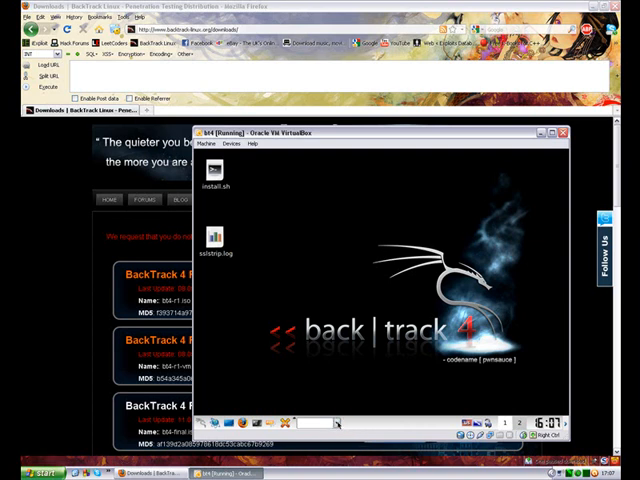